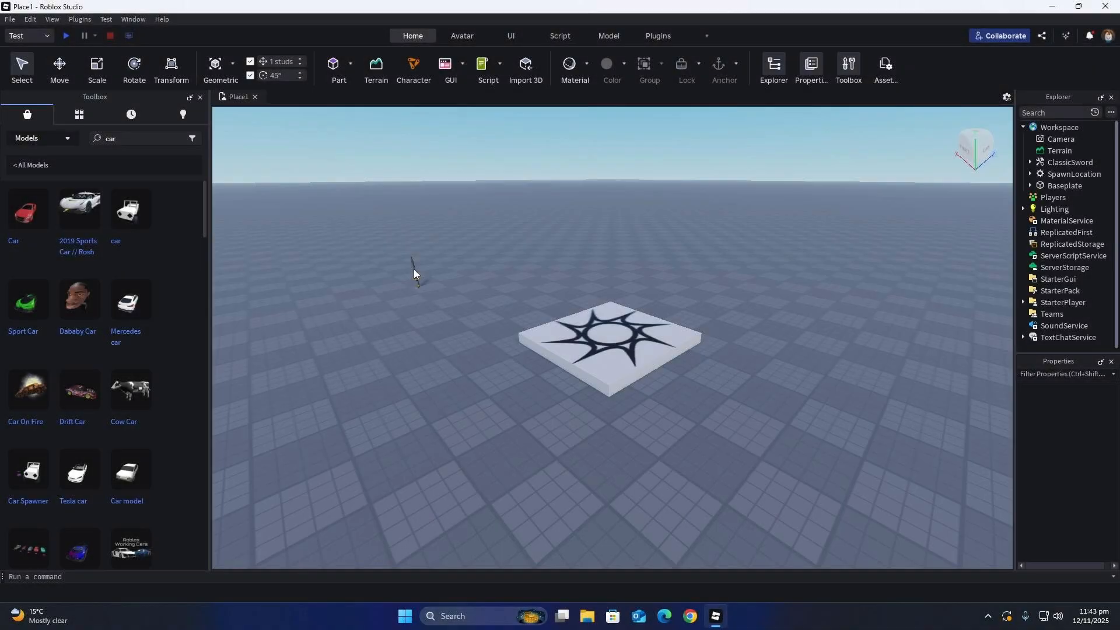
mouse_move(417, 280)
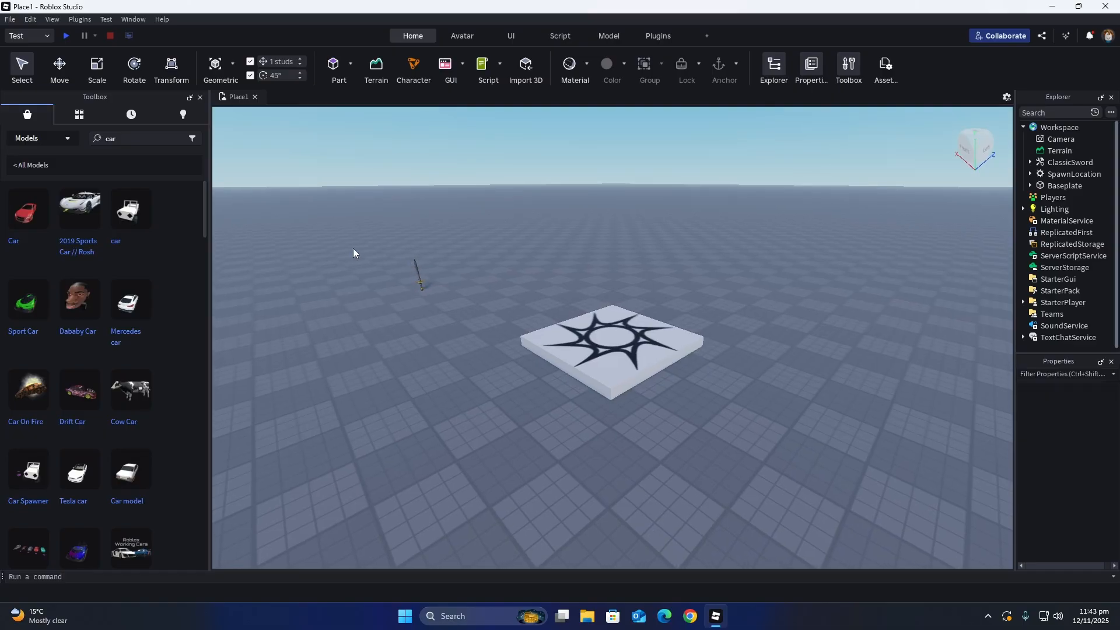
mouse_move(454, 225)
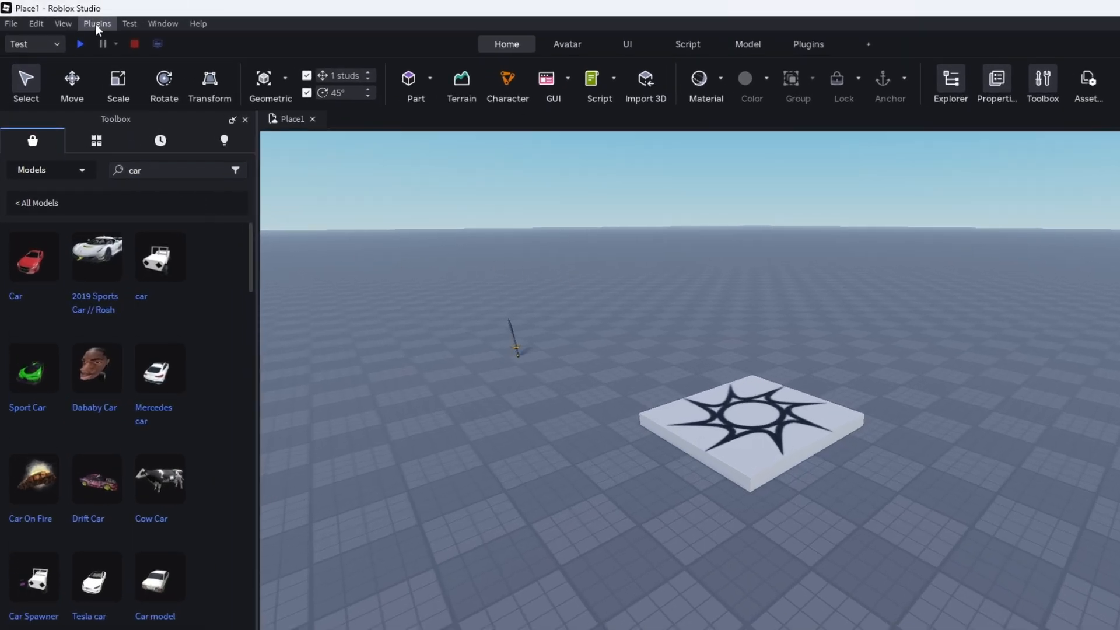
Step: Open Manage Plugins from the Plugins menu to show the installed Lines of Code plugin
click(97, 23)
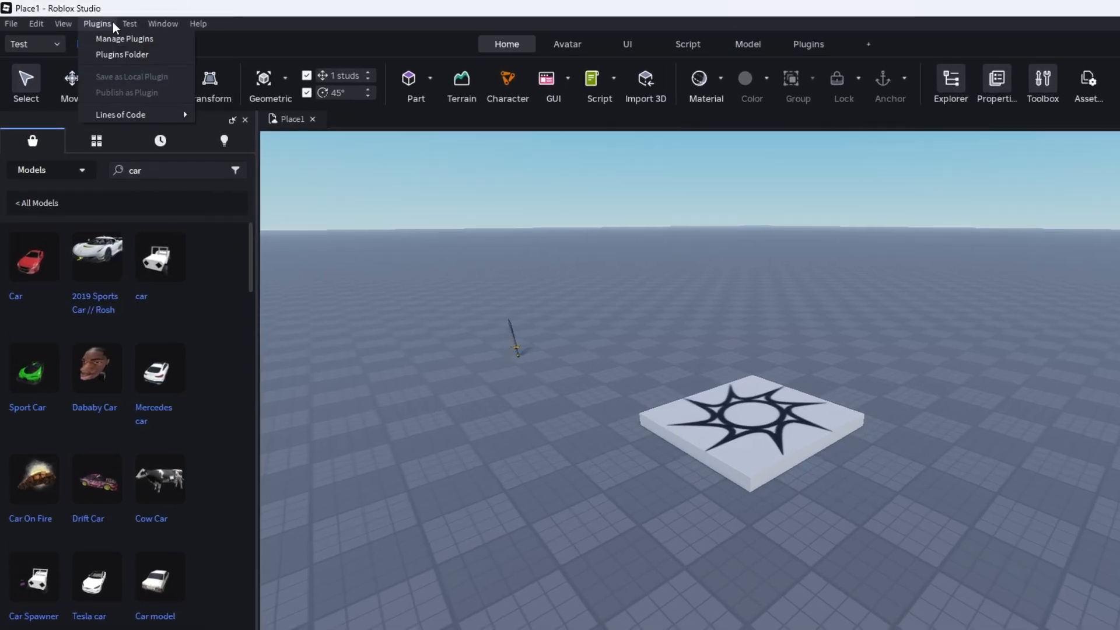
mouse_move(125, 39)
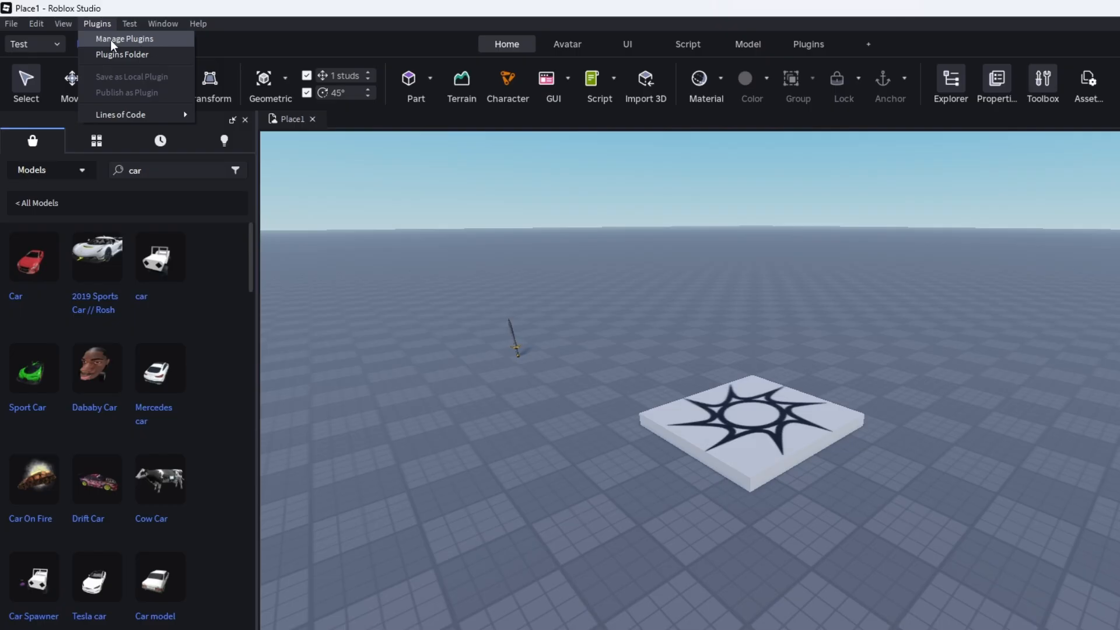
click(126, 39)
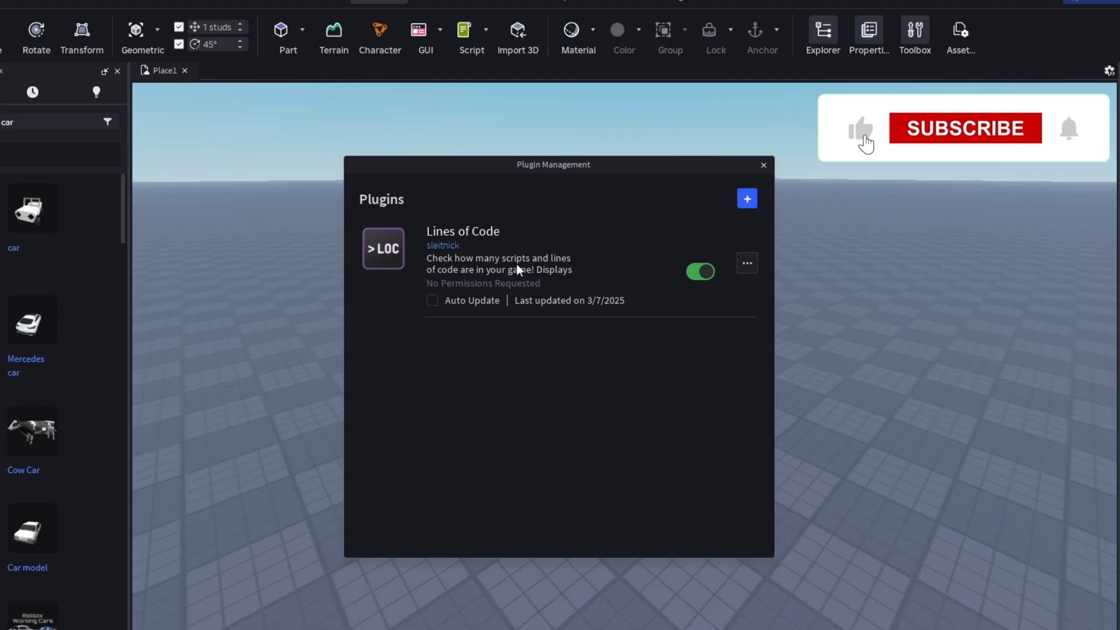
click(964, 128)
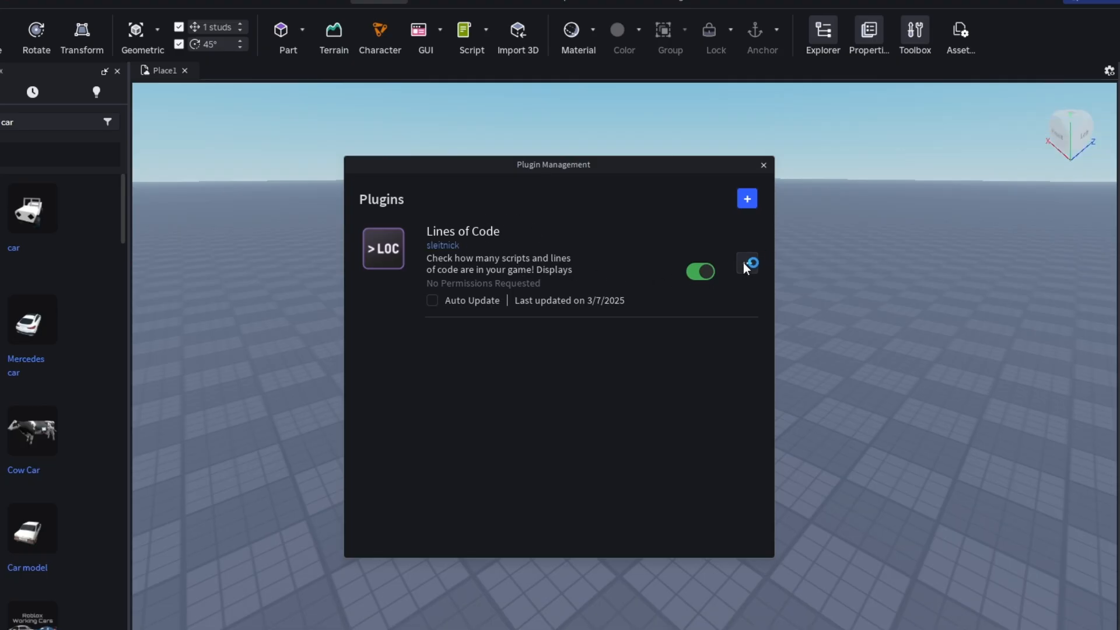
Step: Uninstall the Lines of Code plugin from Roblox Studio
click(745, 263)
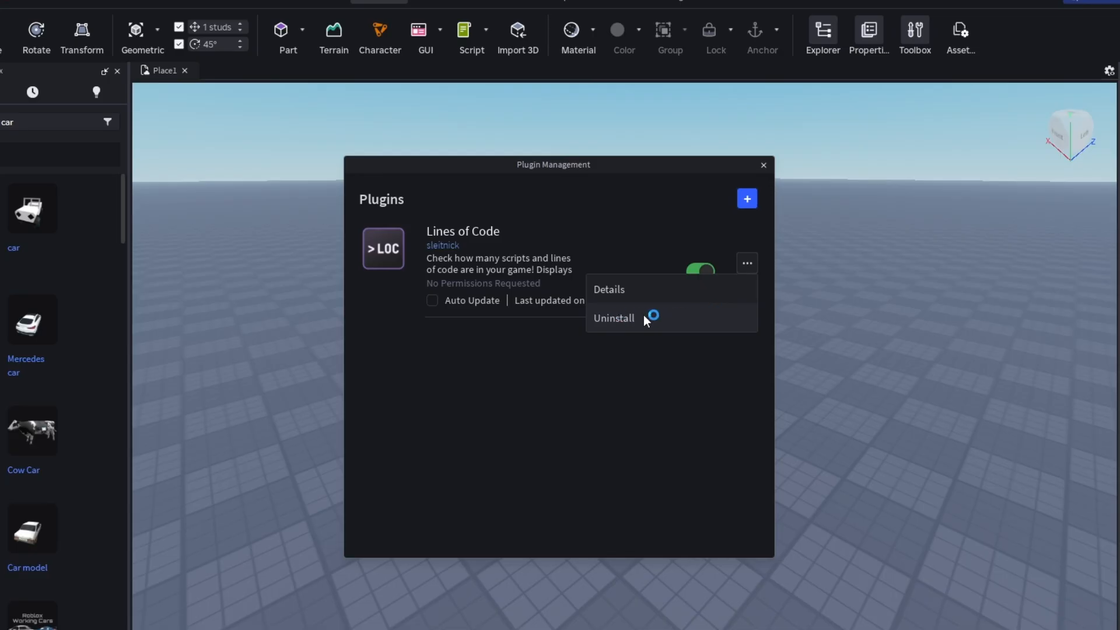
click(613, 318)
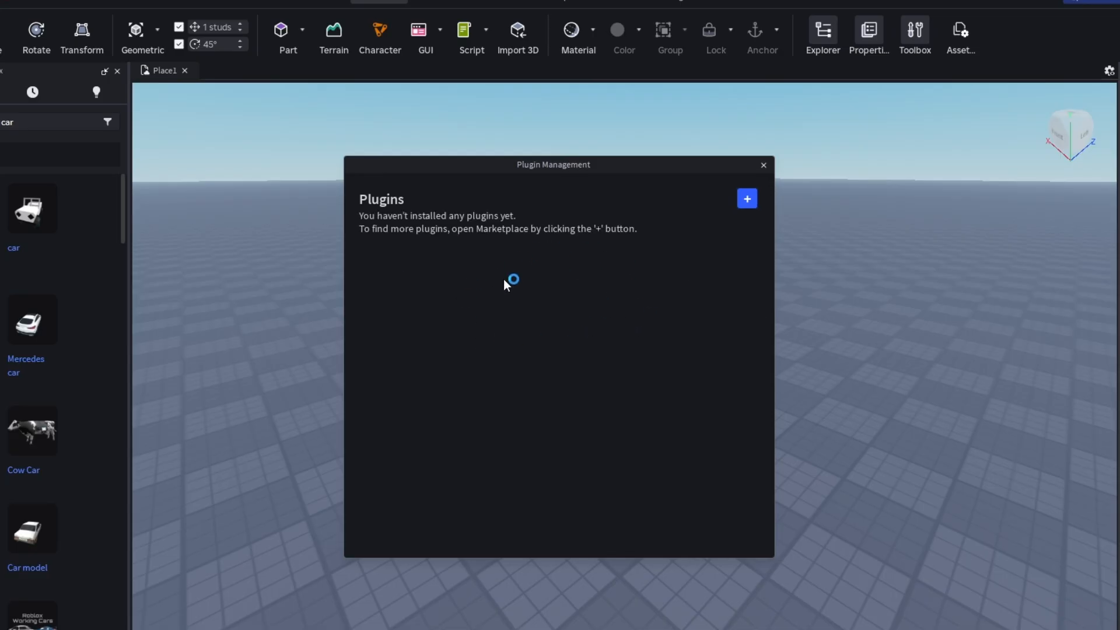
mouse_move(547, 290)
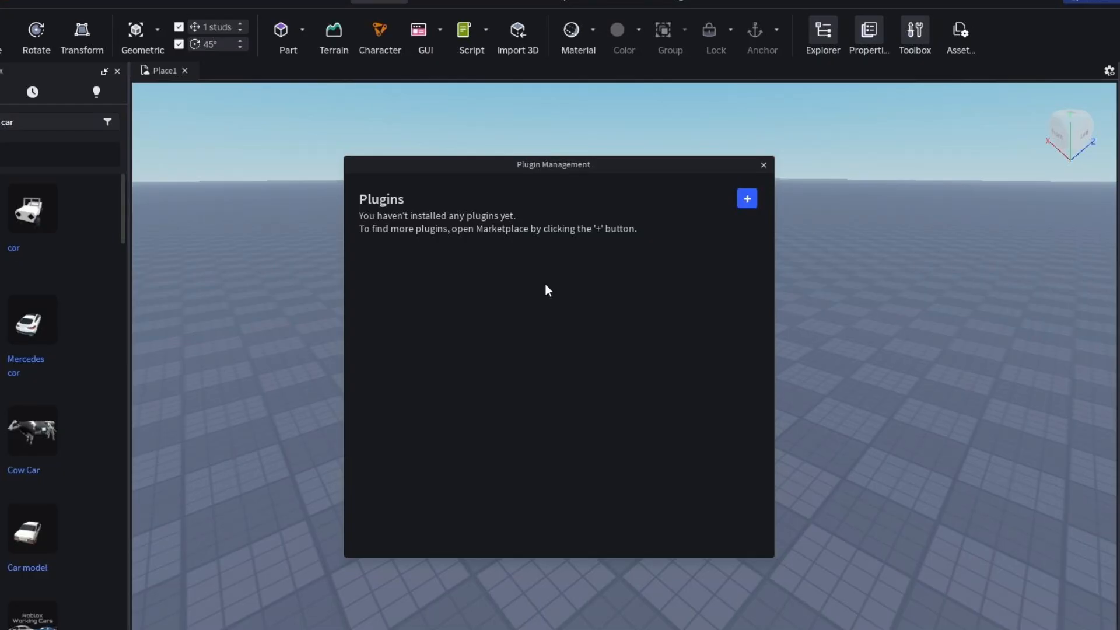
mouse_move(664, 273)
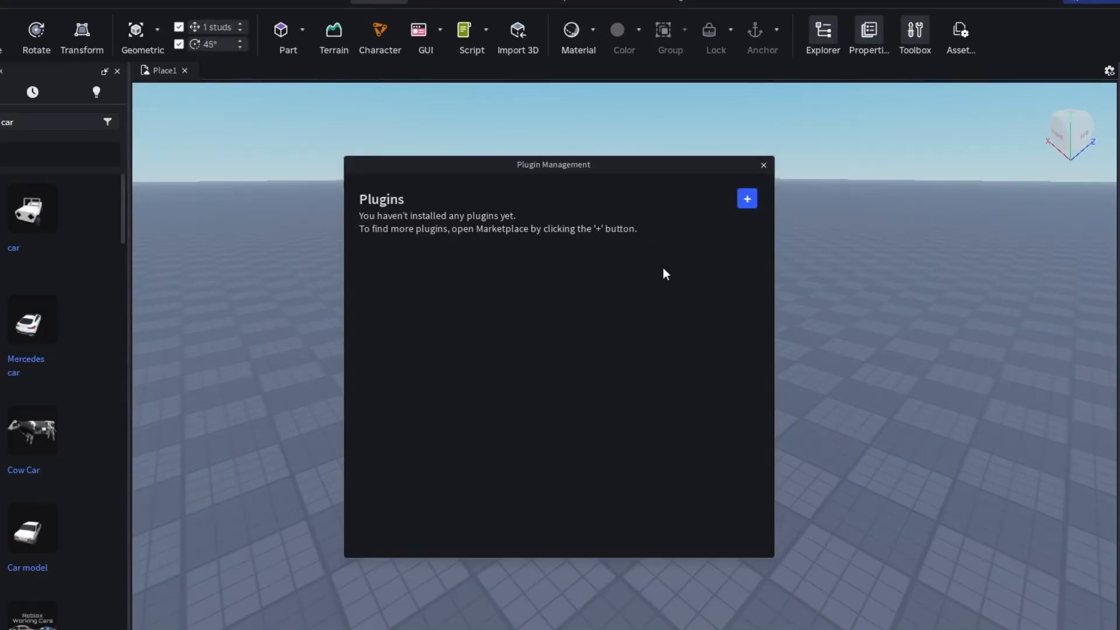
click(763, 165)
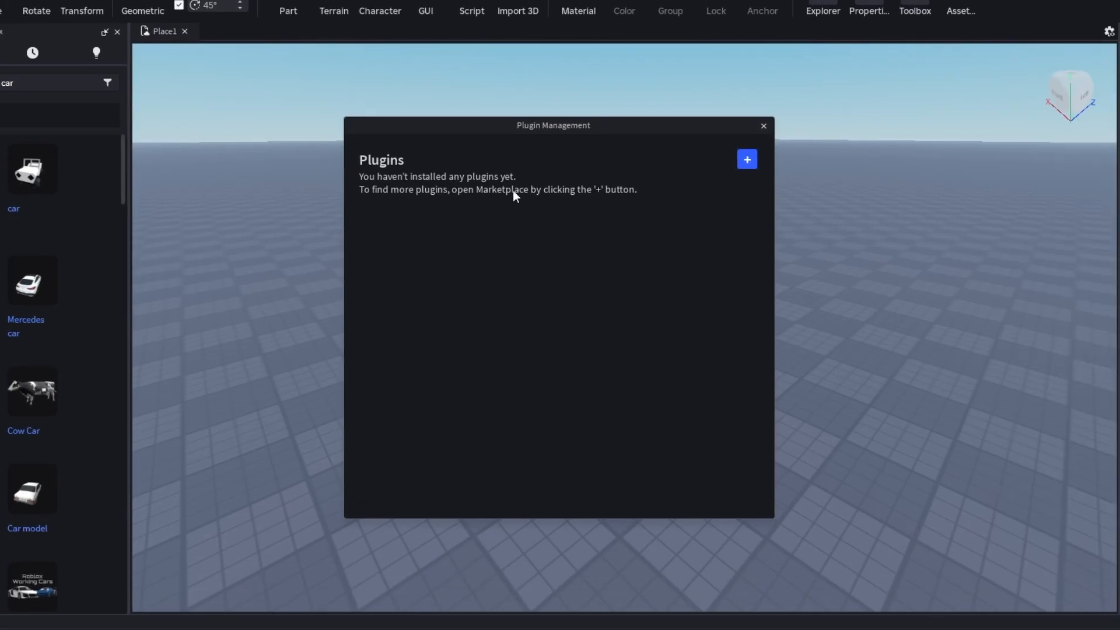
mouse_move(547, 188)
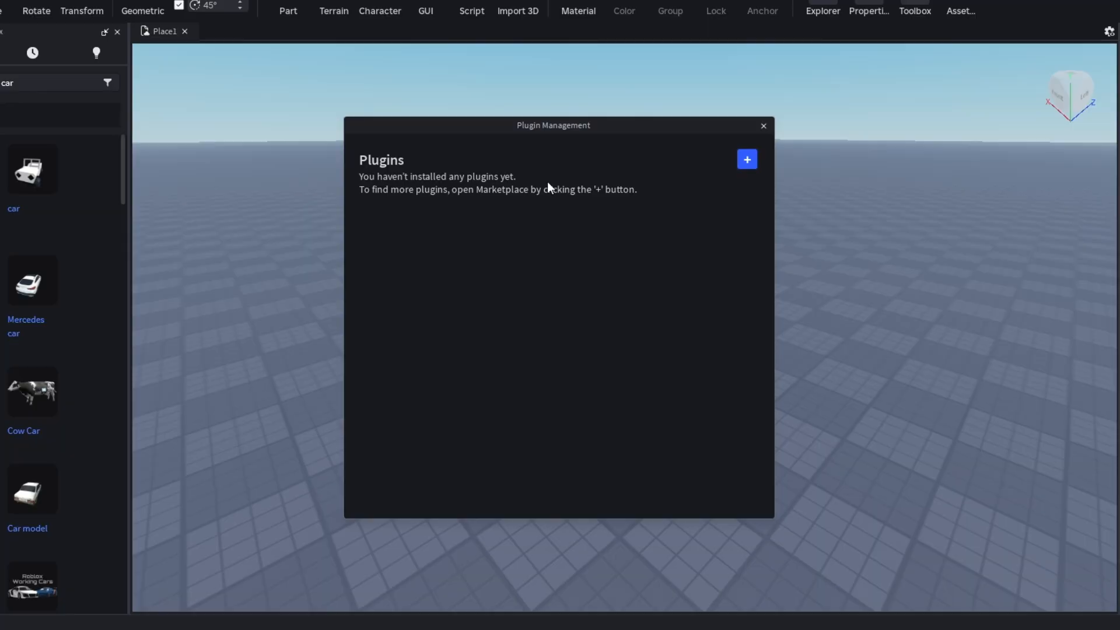
Step: Close plugin management and show the Plugins category of the Roblox inventory in Chrome
click(762, 126)
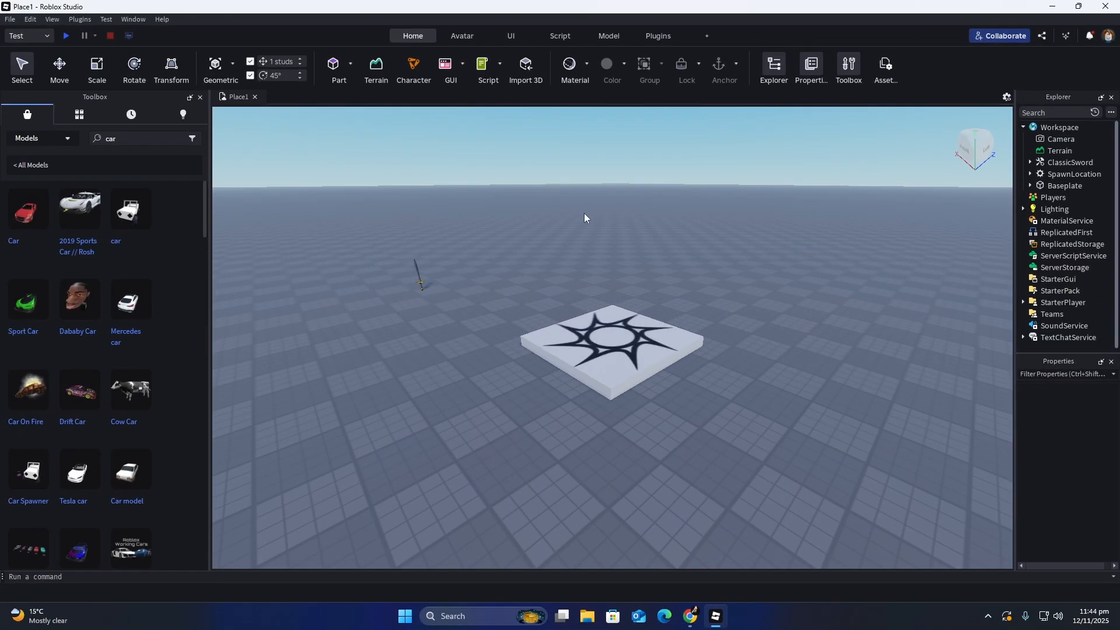
mouse_move(540, 224)
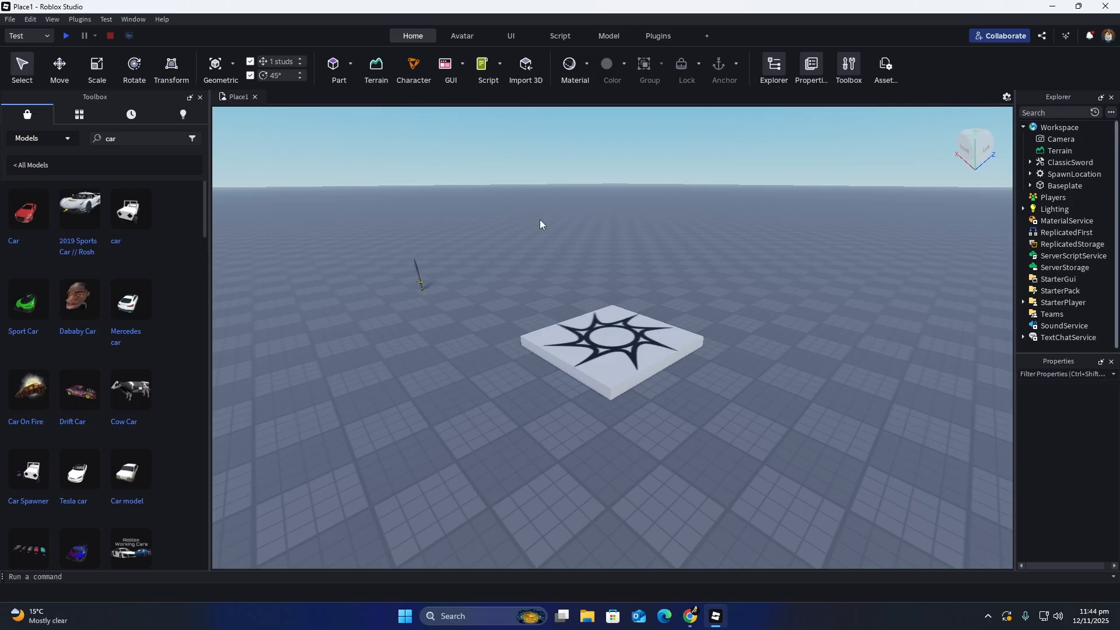
click(688, 616)
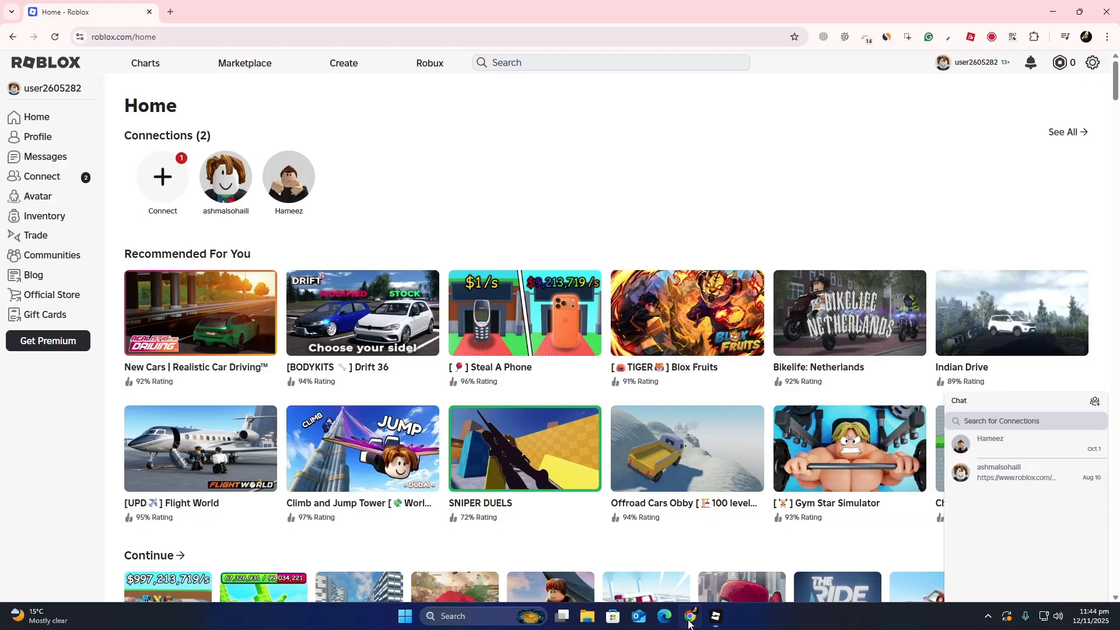
click(45, 217)
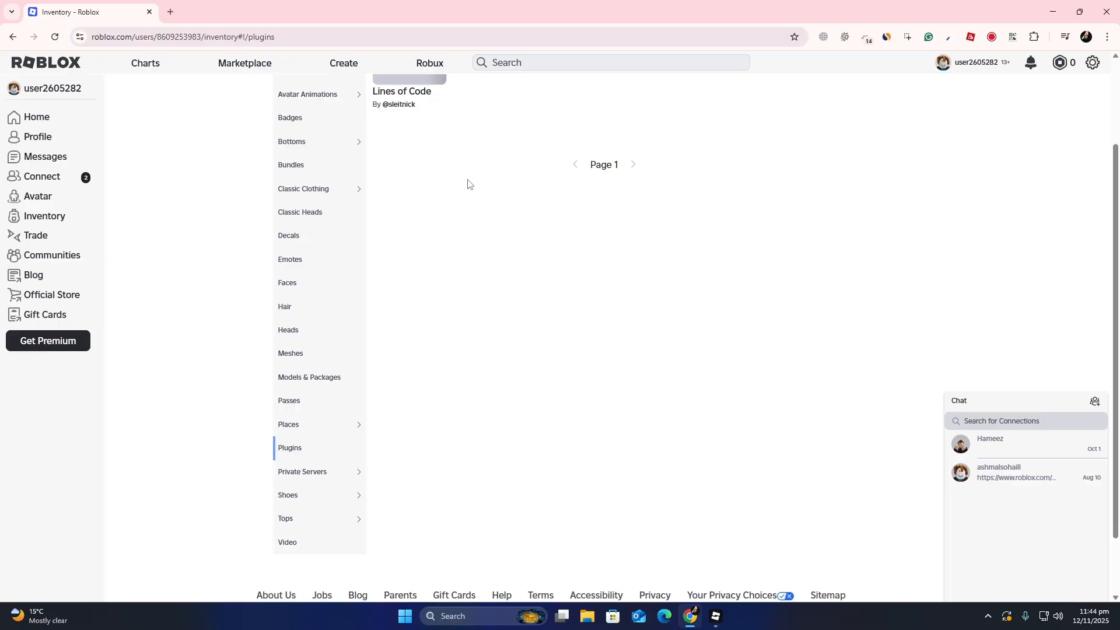
Step: Delete Lines of Code from the inventory, confirming with Yes, Delete, then return to Studio
click(400, 92)
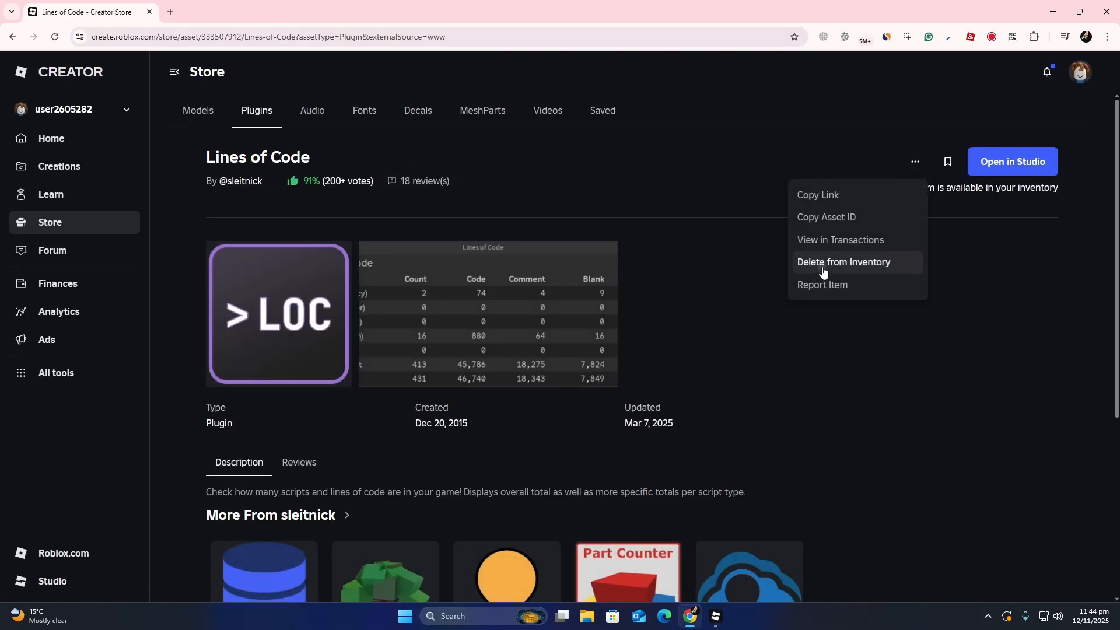
click(842, 267)
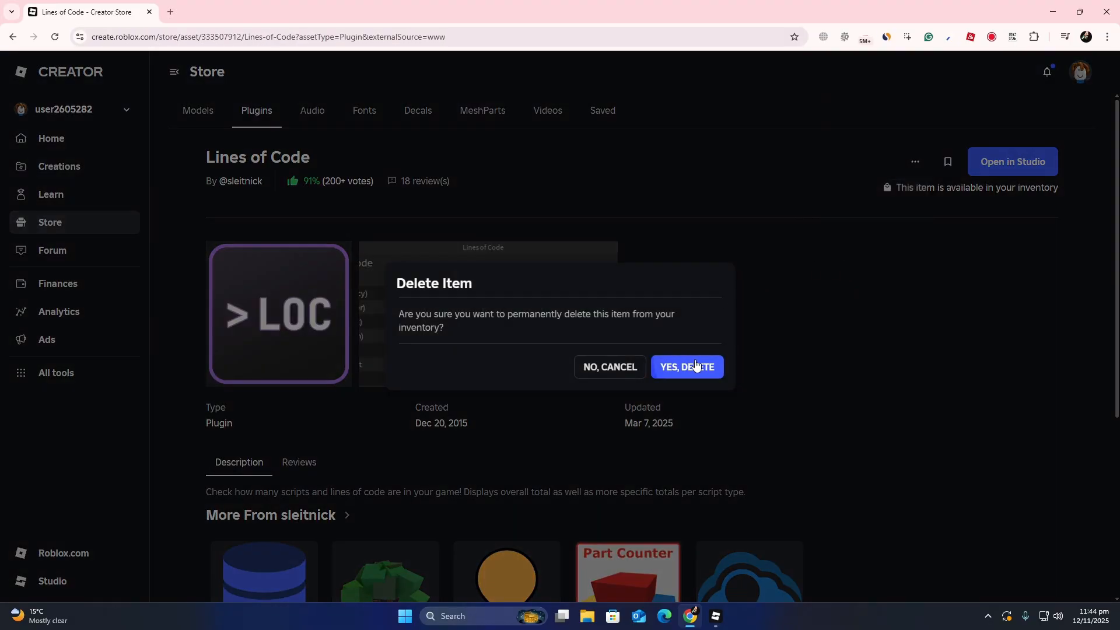
click(686, 366)
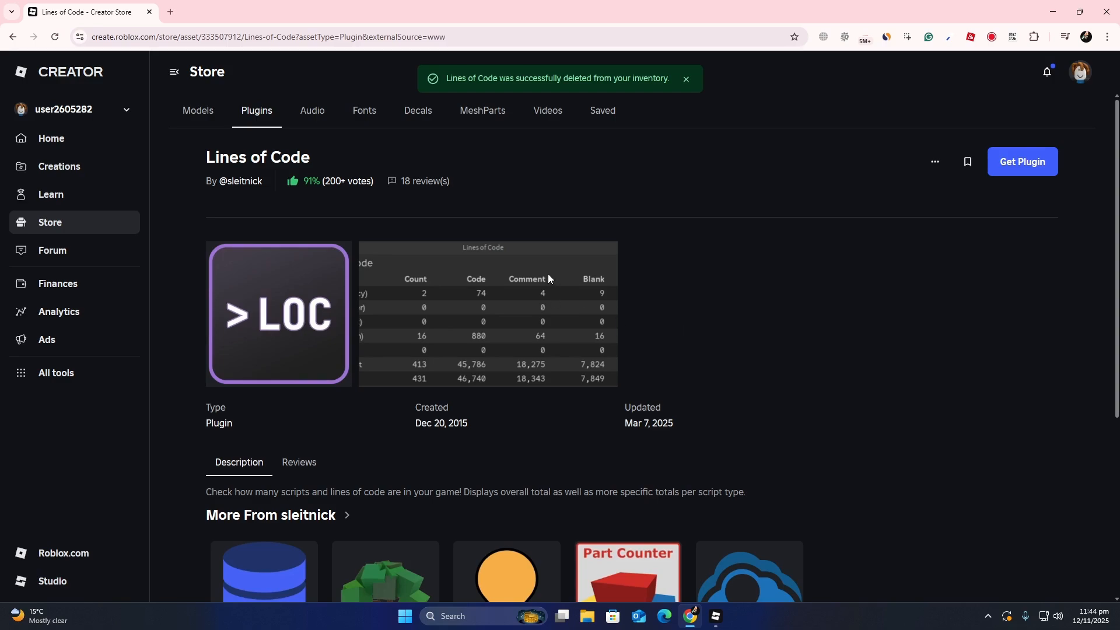
mouse_move(627, 336)
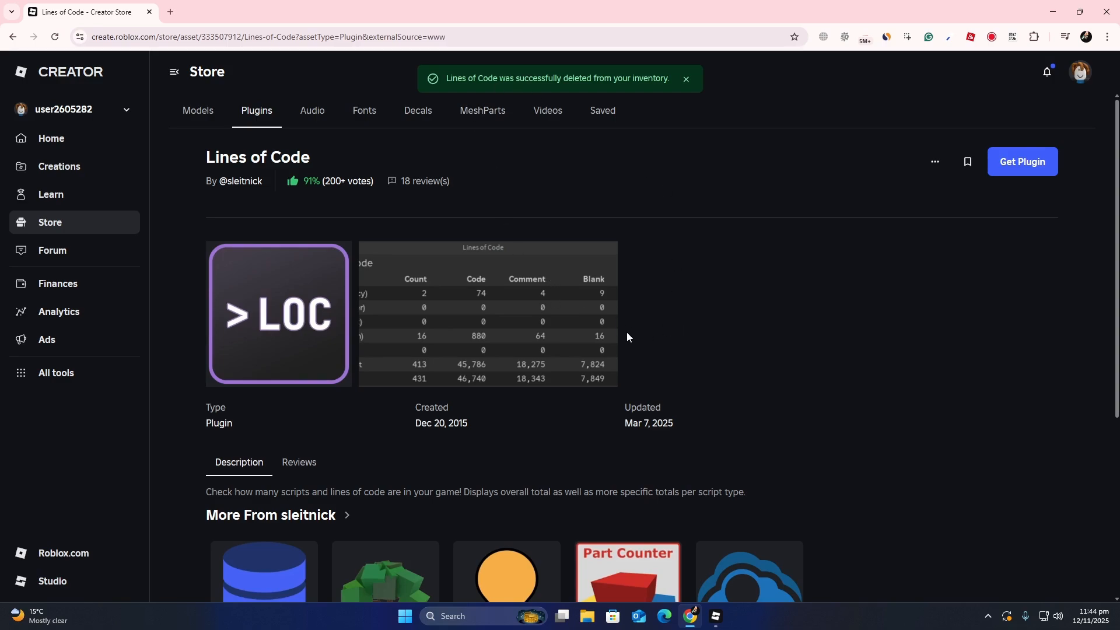
click(714, 615)
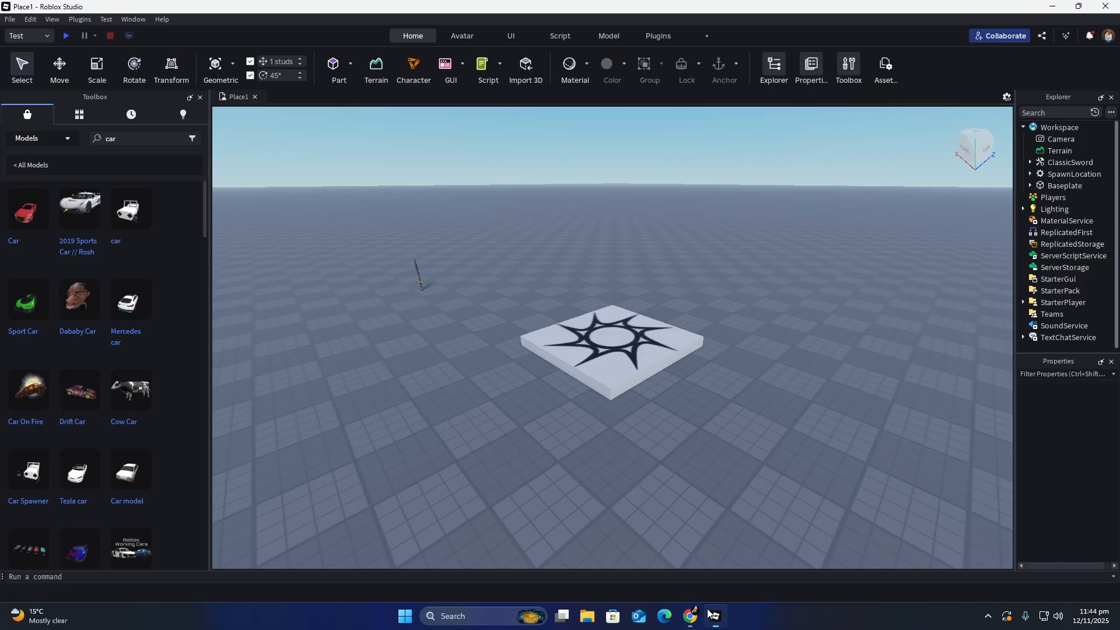